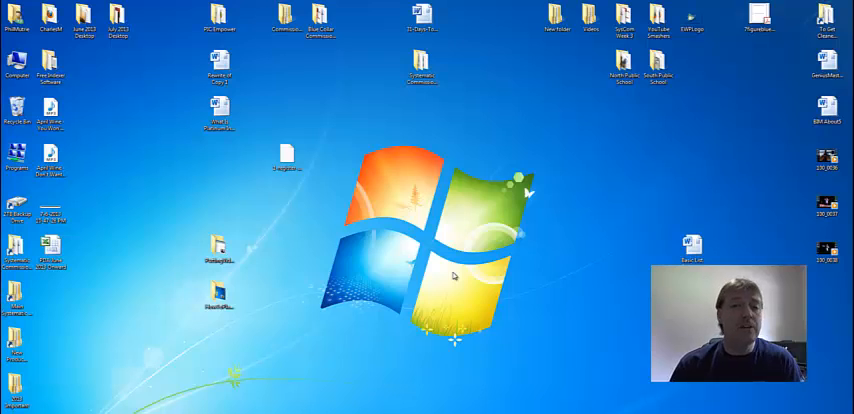
Try the FLV file on the desktop, then choose FLV Converter from ImTOO's video tools.
left_click(288, 160)
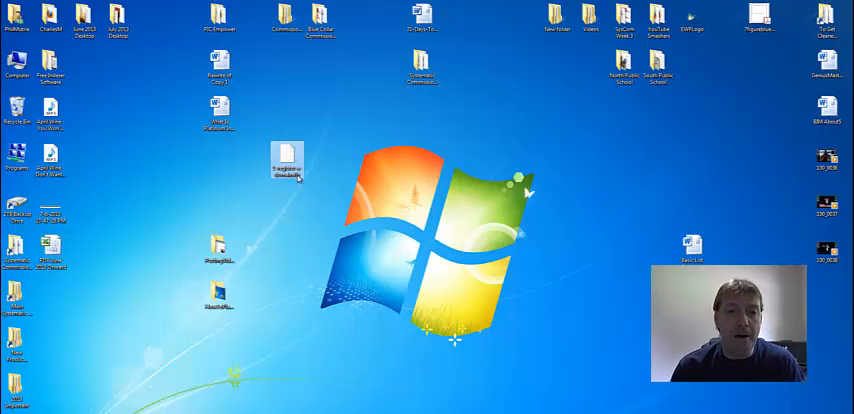
double_click(284, 160)
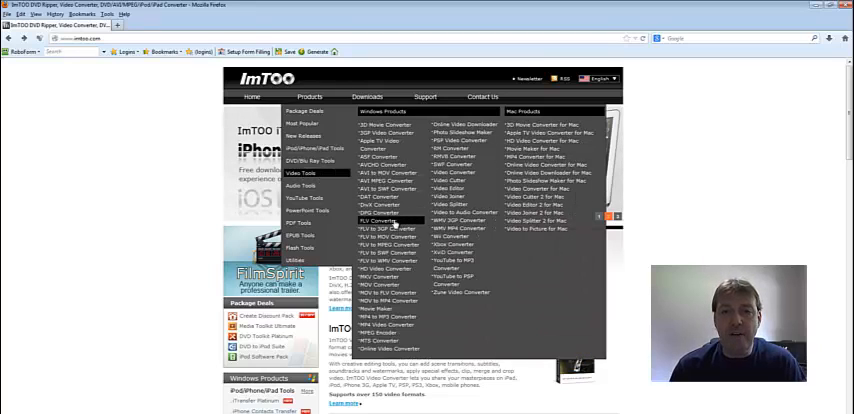
left_click(376, 222)
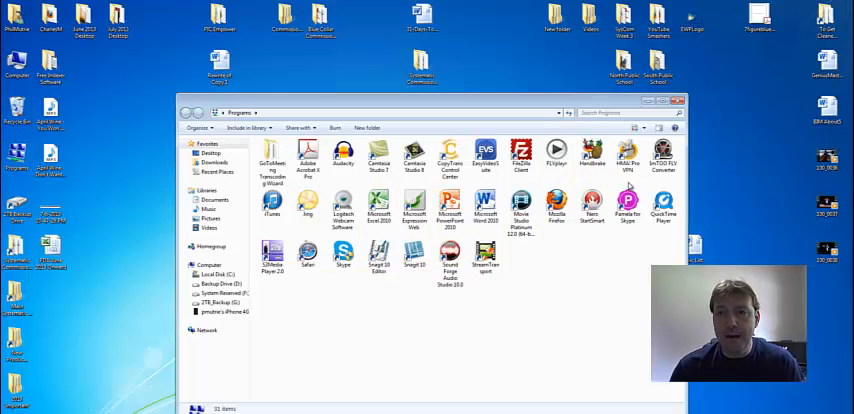
Launch ImTOO FLV Converter from its Programs folder shortcut.
left_click(664, 158)
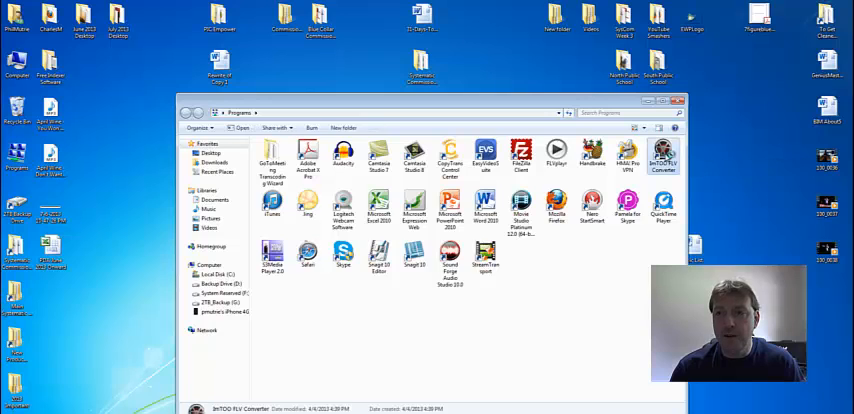
double_click(662, 160)
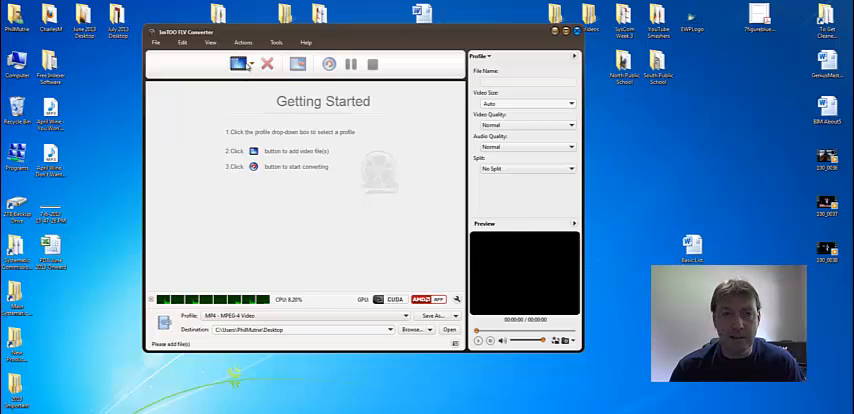
Add the domain-name FLV video from the Desktop to the conversion list.
left_click(242, 64)
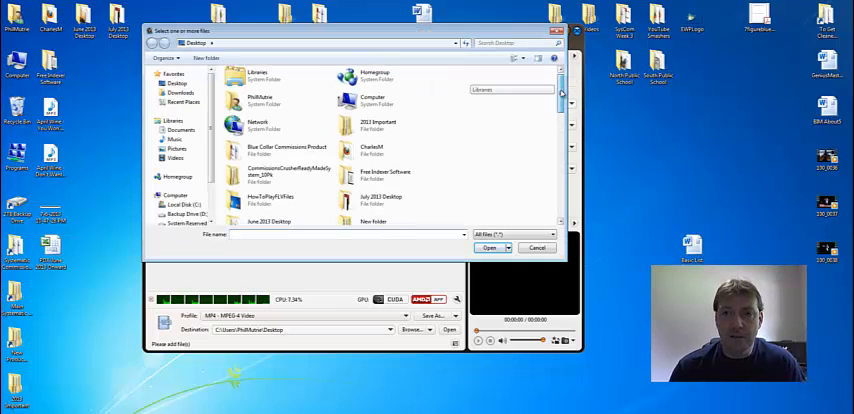
scroll("down", 3)
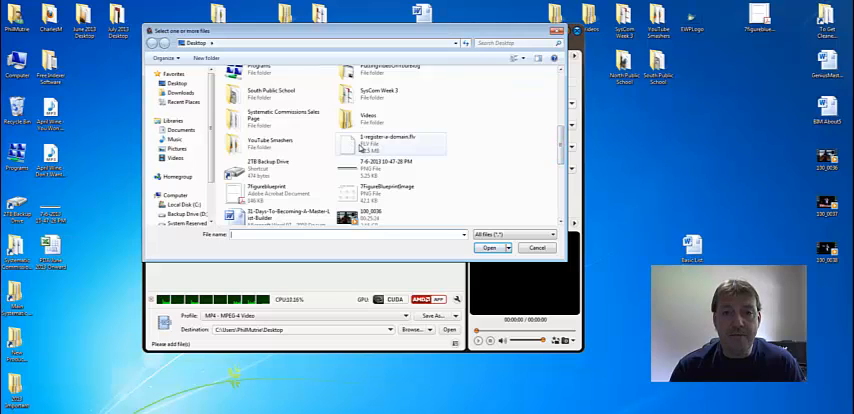
mouse_move(370, 140)
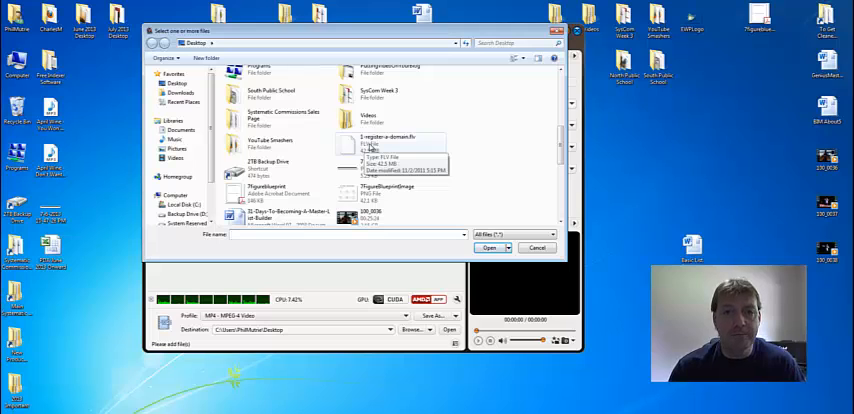
left_click(484, 248)
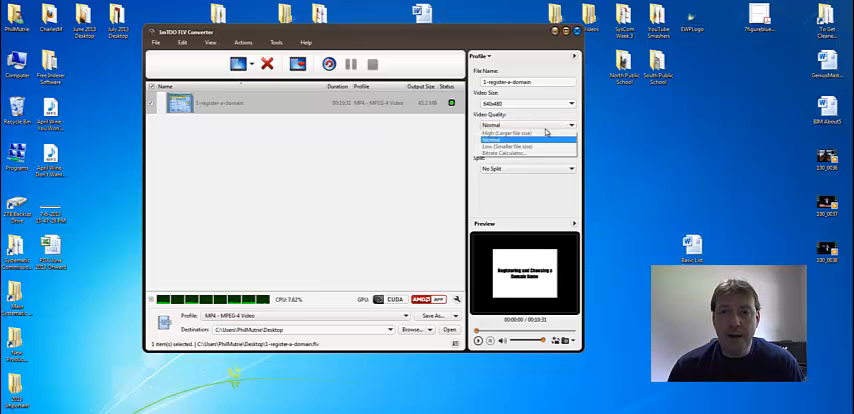
Set Video Quality and Audio Quality to High (larger file size).
left_click(520, 132)
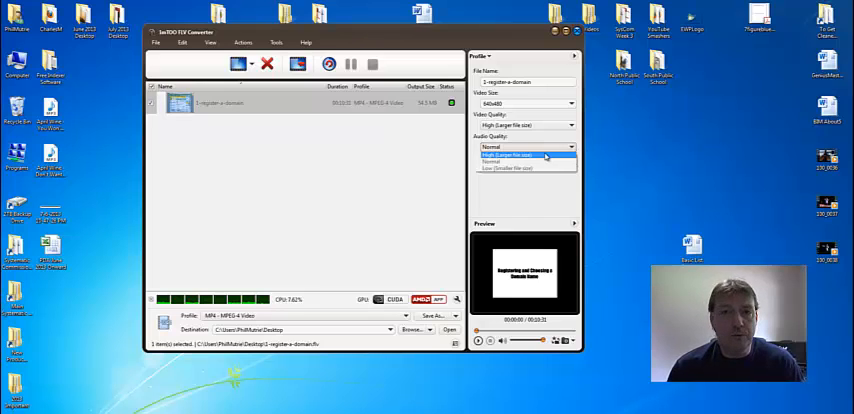
left_click(524, 156)
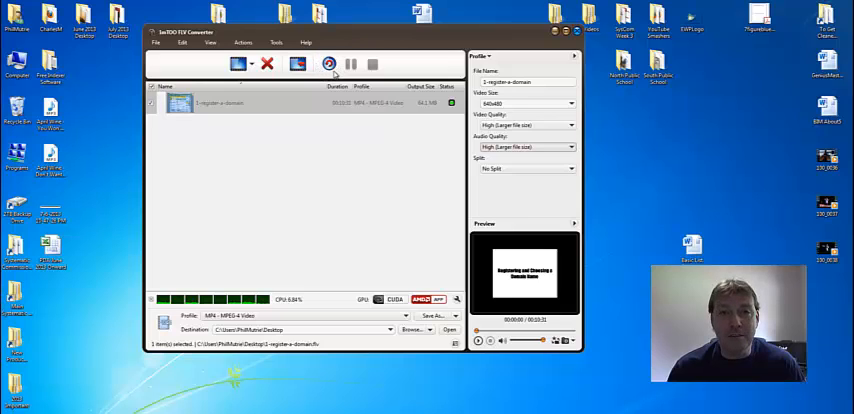
mouse_move(332, 76)
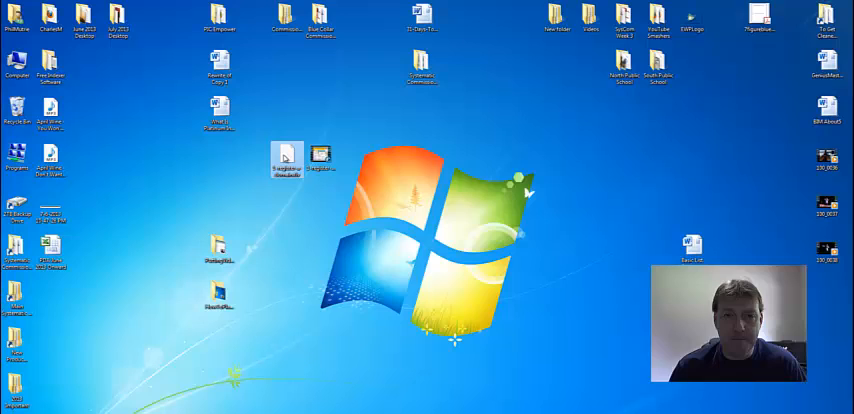
Open the converted MP4 and choose to select a program from the installed list.
double_click(284, 160)
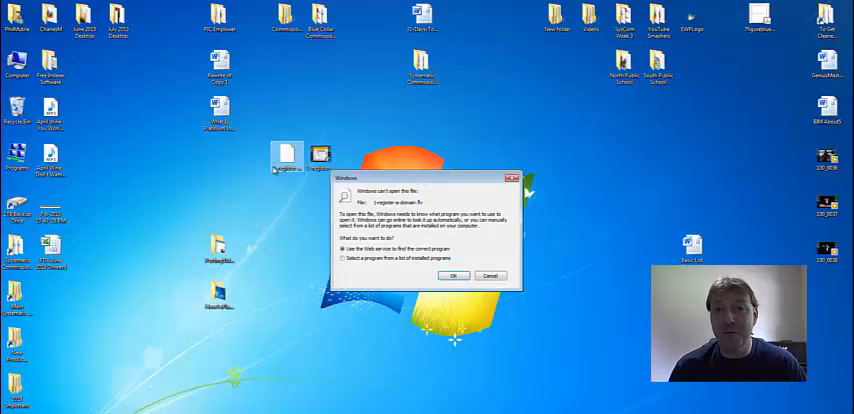
left_click(488, 276)
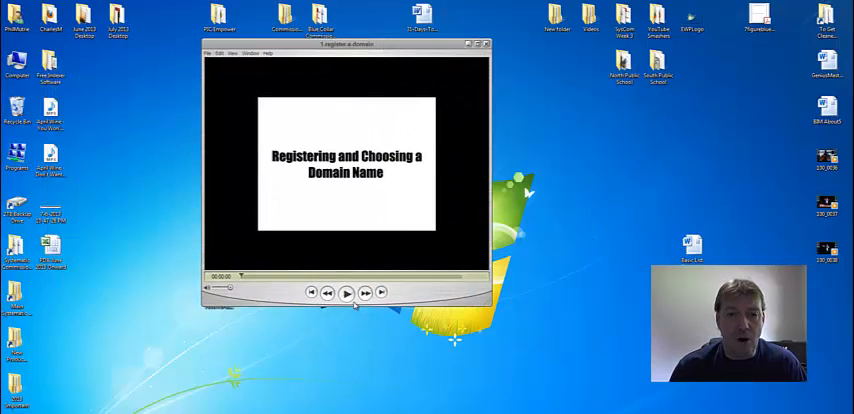
Play the converted domain-name video in QuickTime, then close the player.
left_click(346, 292)
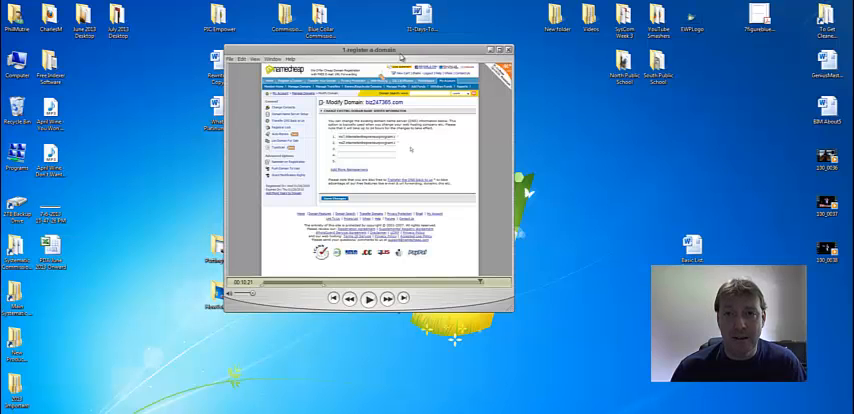
left_click(510, 50)
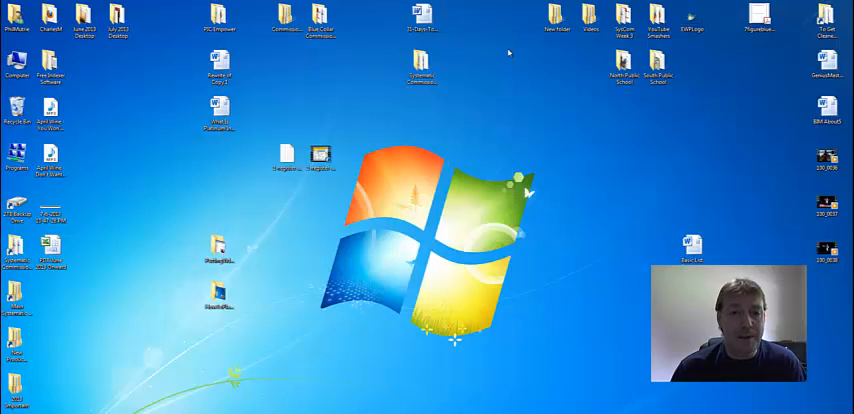